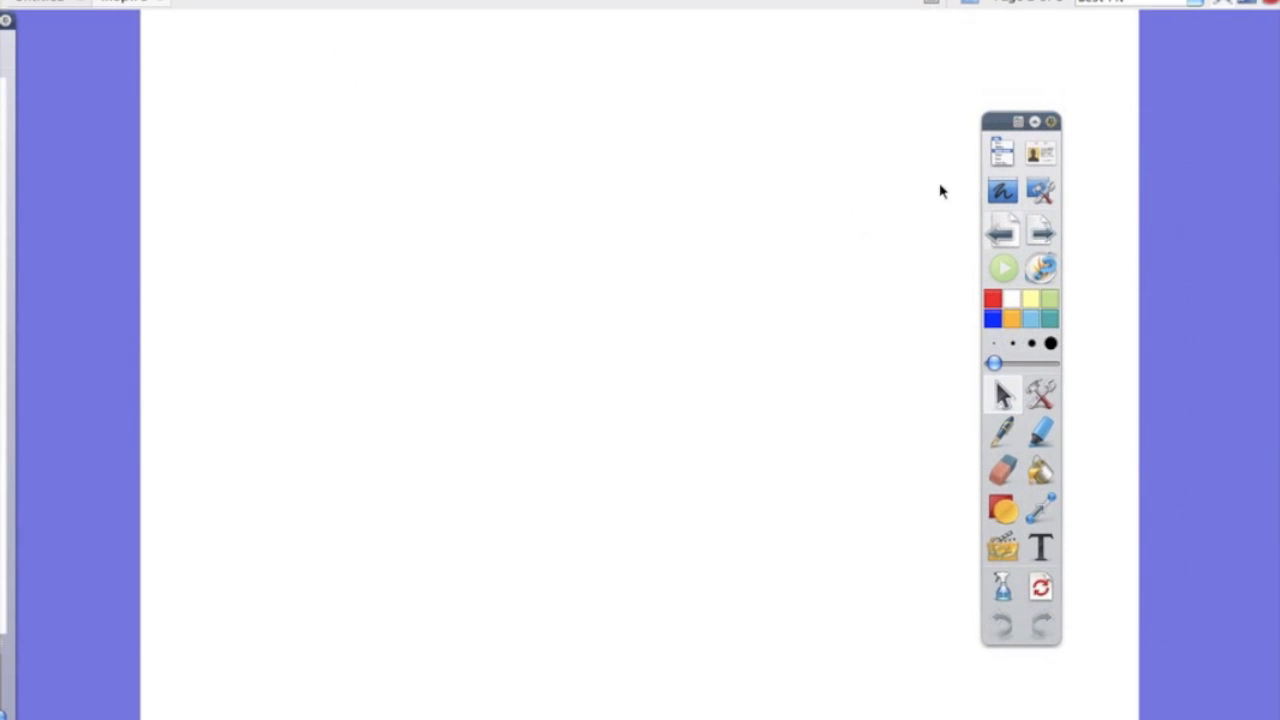
mouse_move(1072, 477)
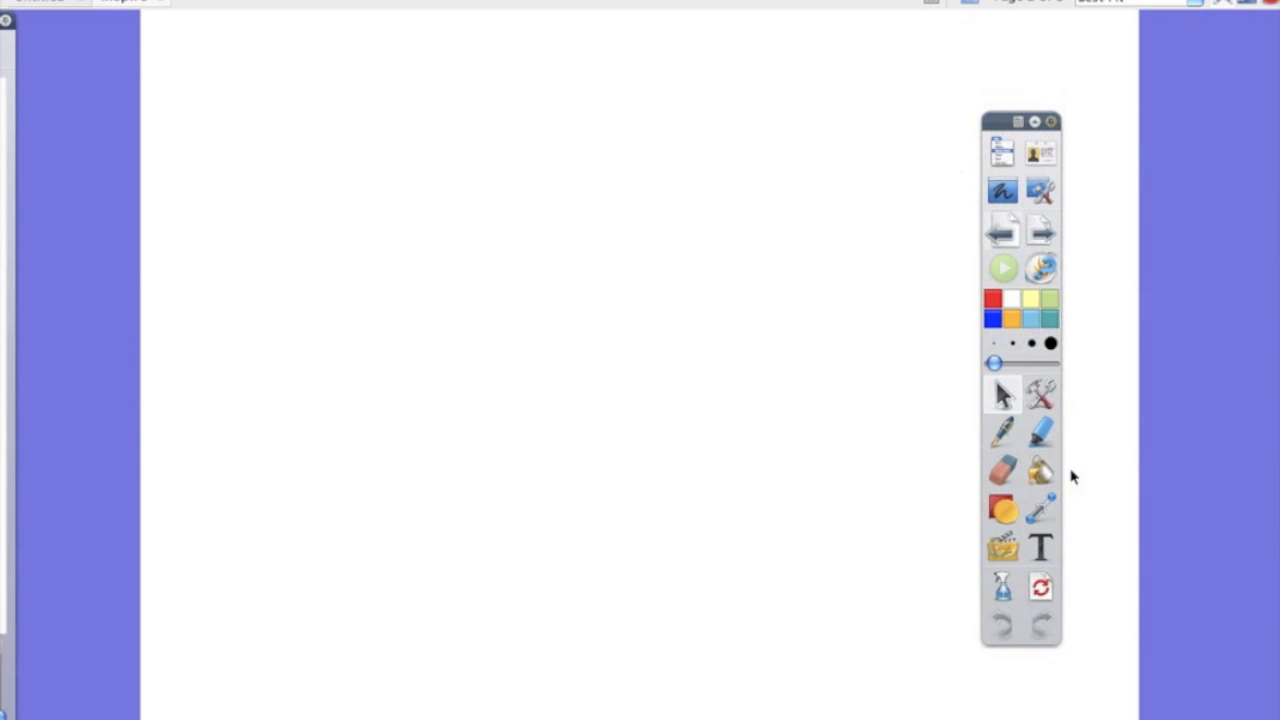
mouse_move(982, 118)
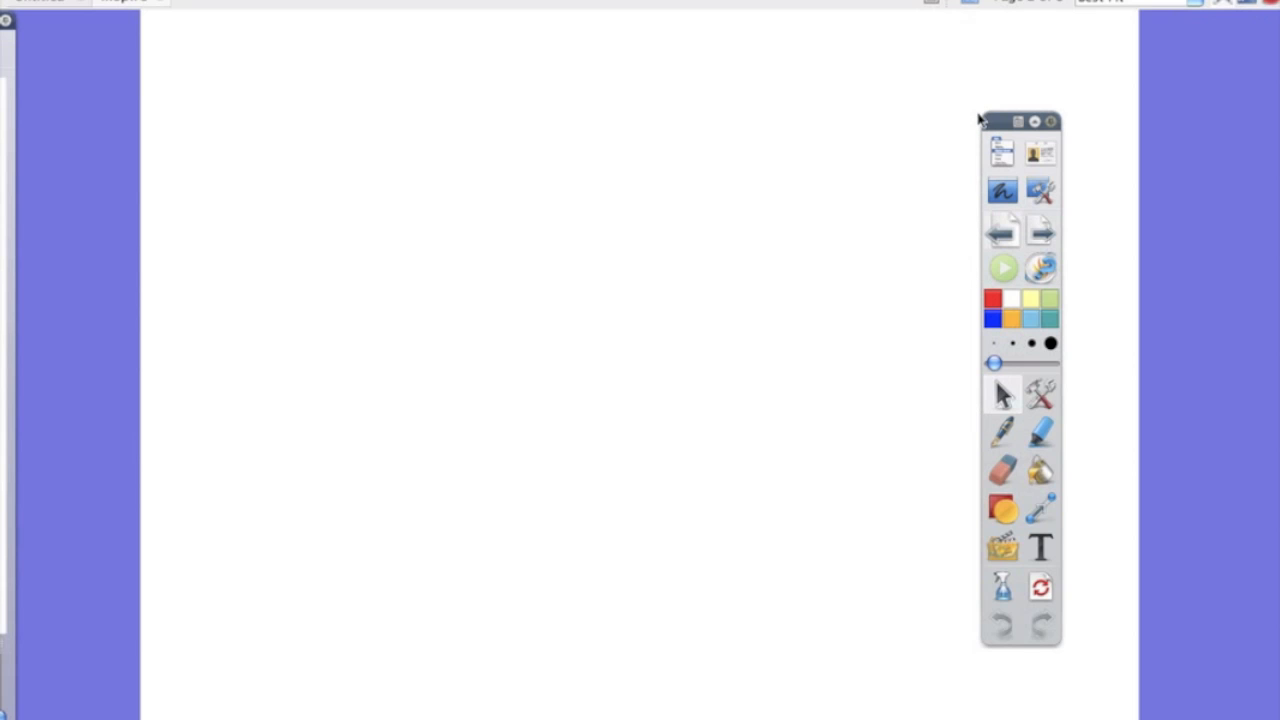
mouse_move(1002, 150)
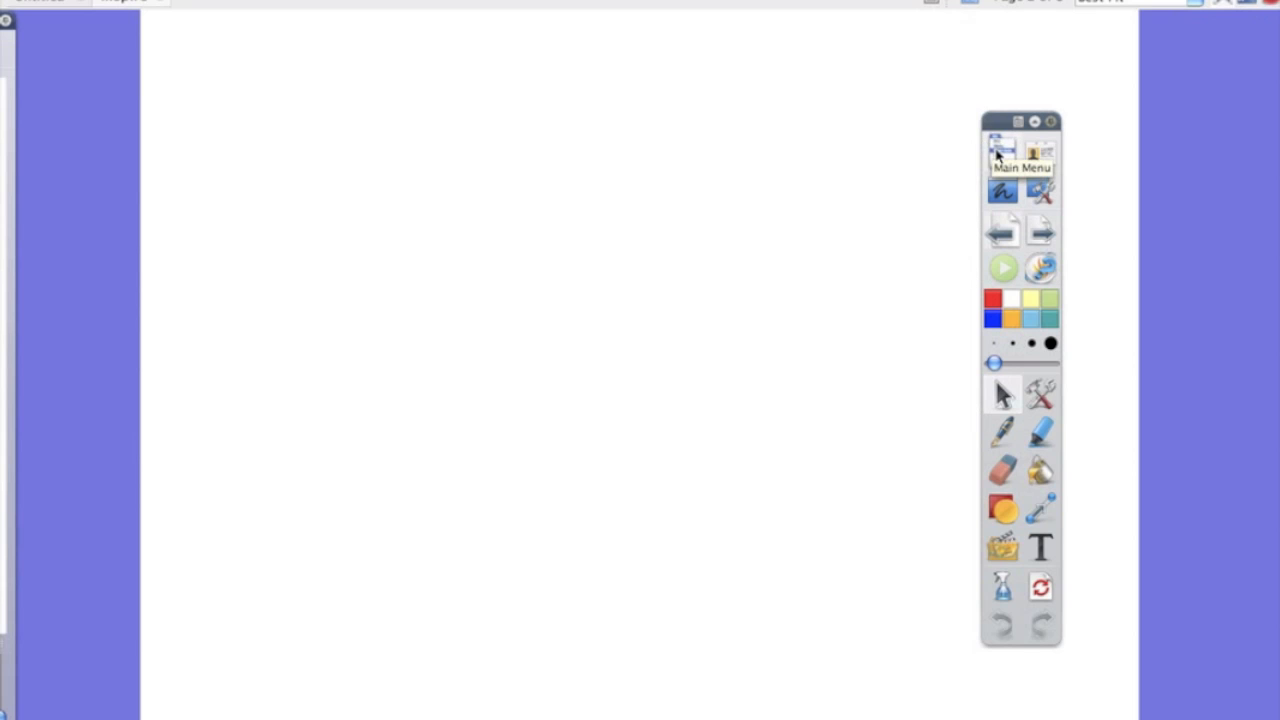
Open the Edit Profiles settings window from the Main Menu's File > Settings
click(1001, 148)
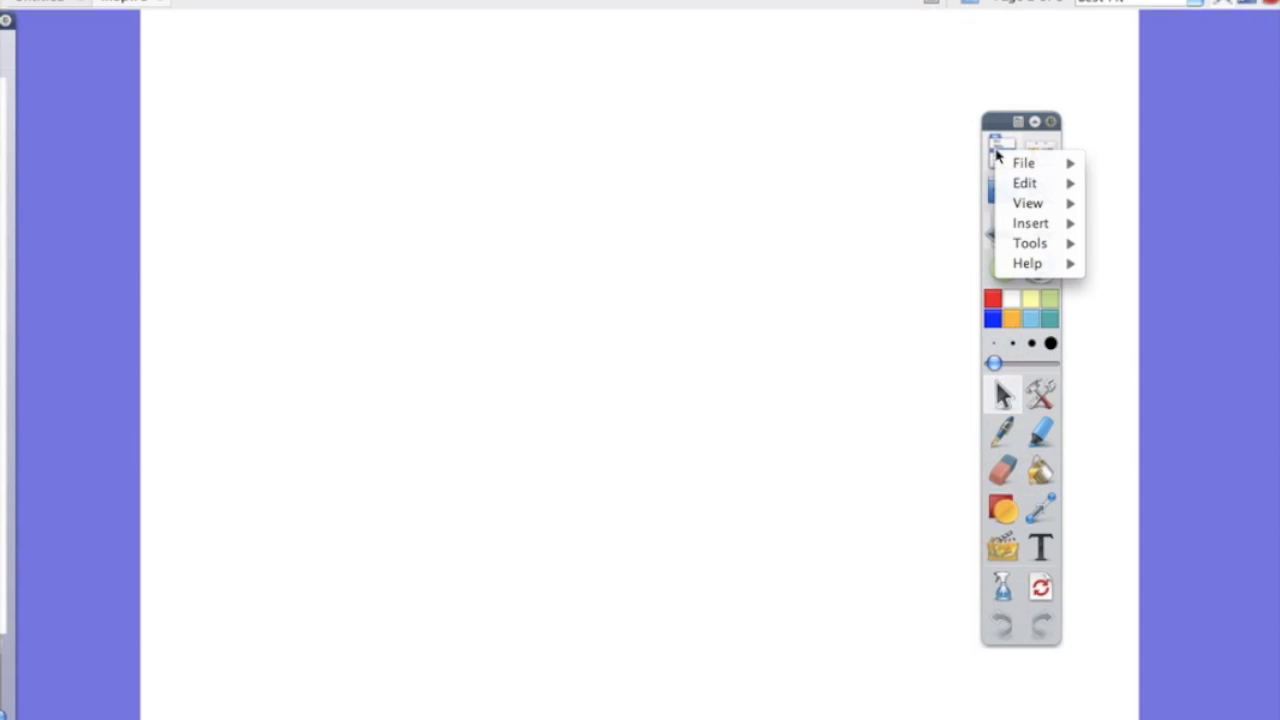
click(1023, 162)
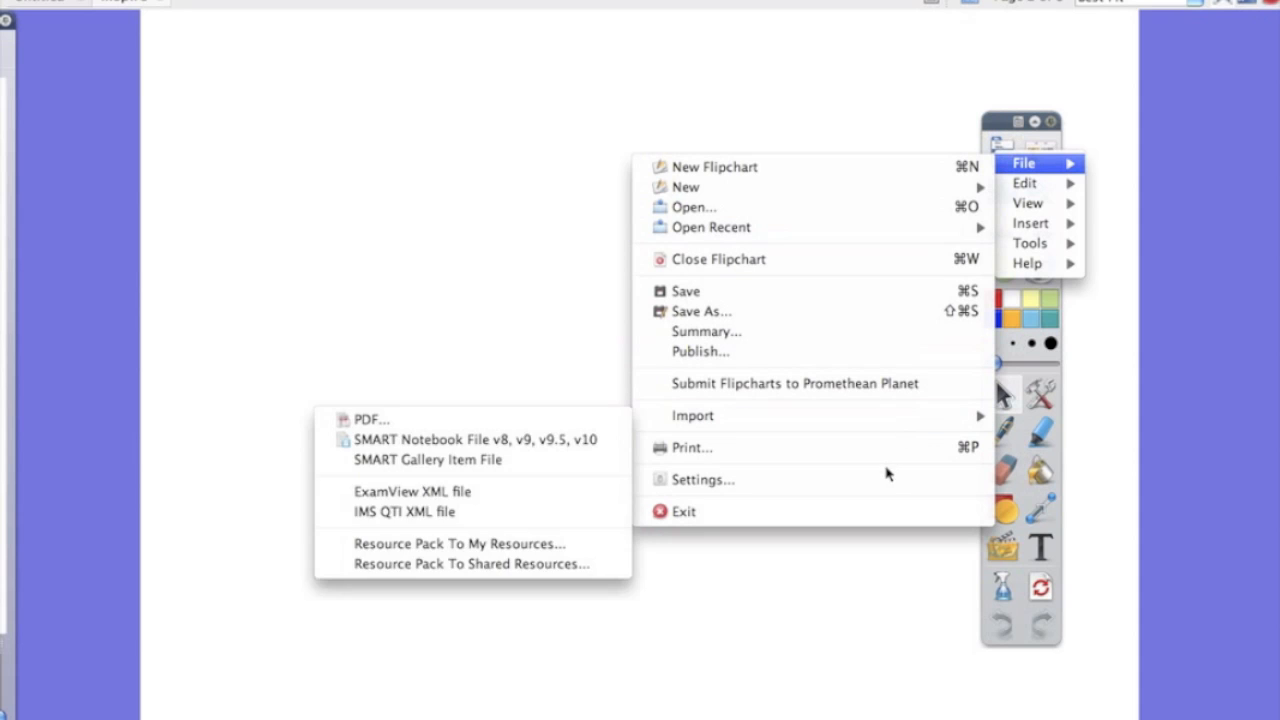
click(704, 479)
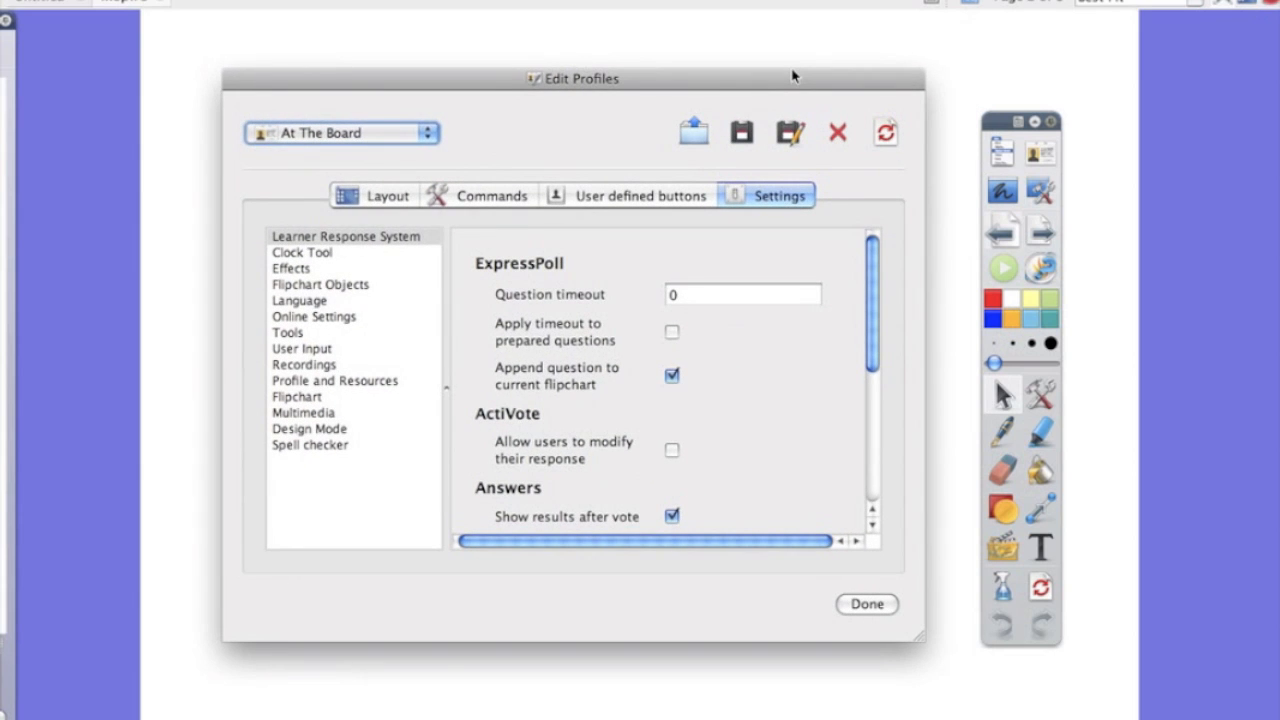
mouse_move(402, 195)
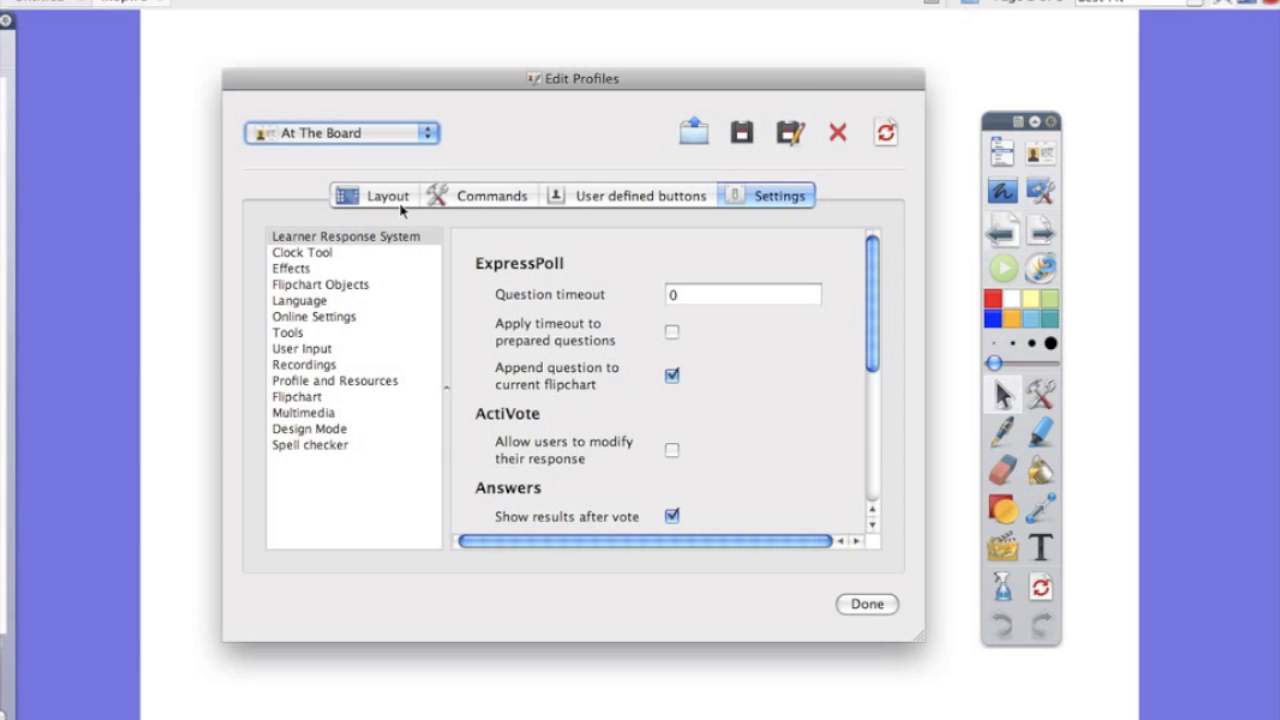
On the Layout tab, preview icon size 16, then keep size 32, floating, 8 Colors
click(387, 195)
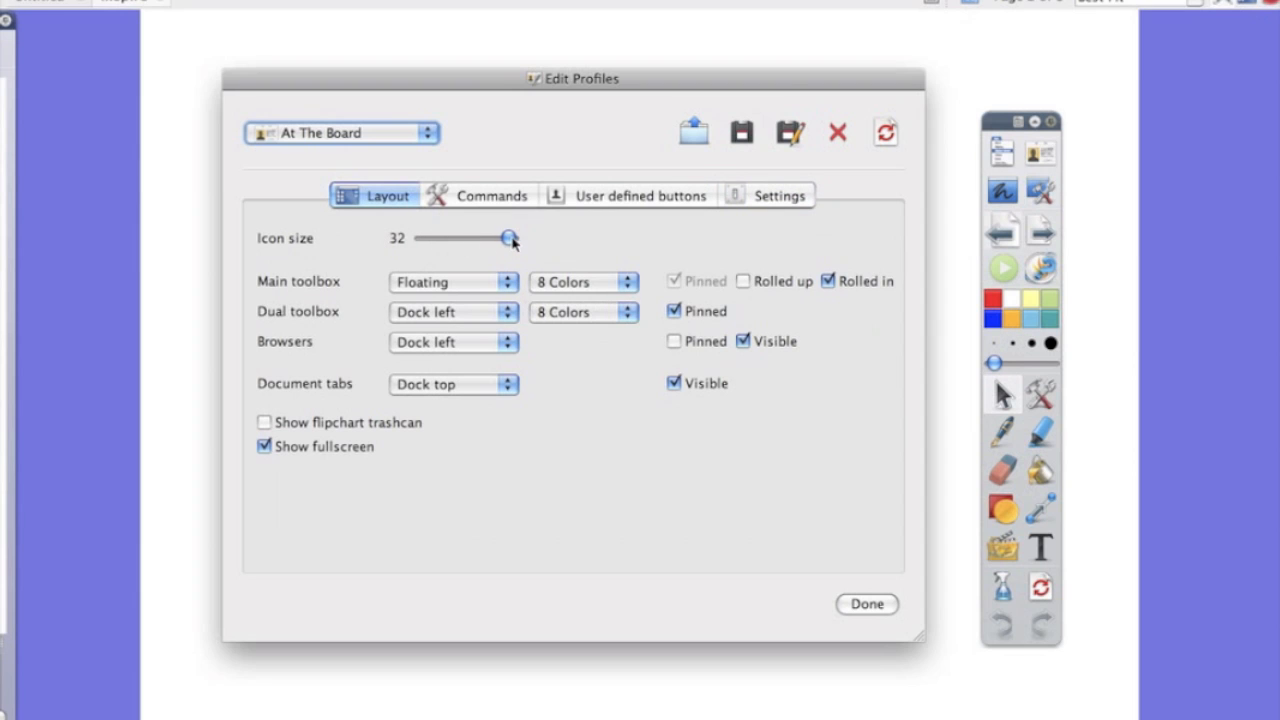
drag(510, 238, 423, 238)
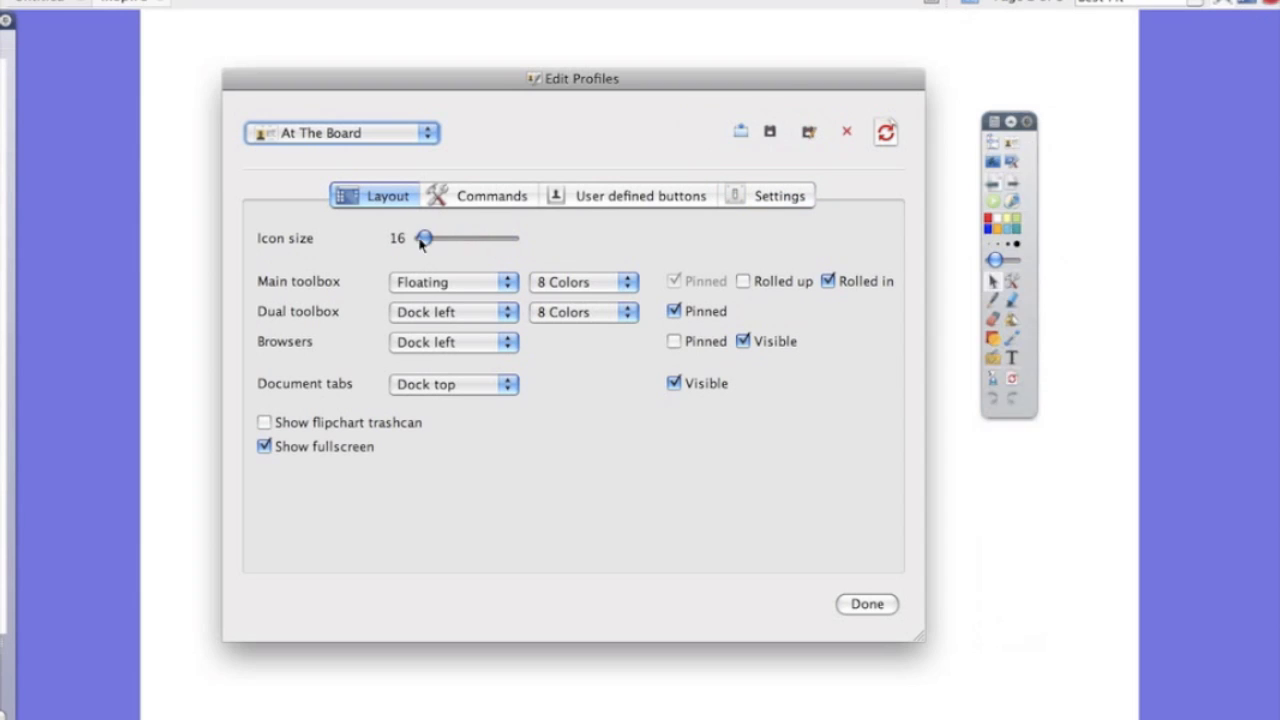
drag(424, 238, 508, 238)
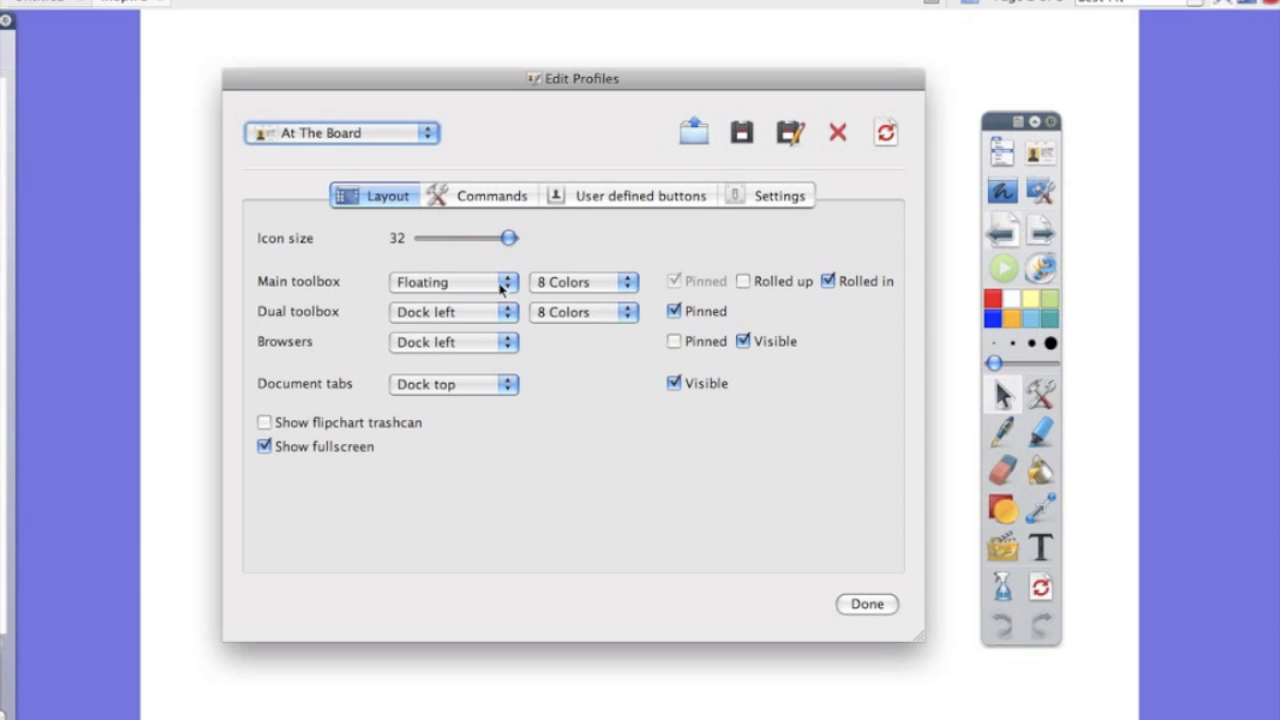
click(453, 281)
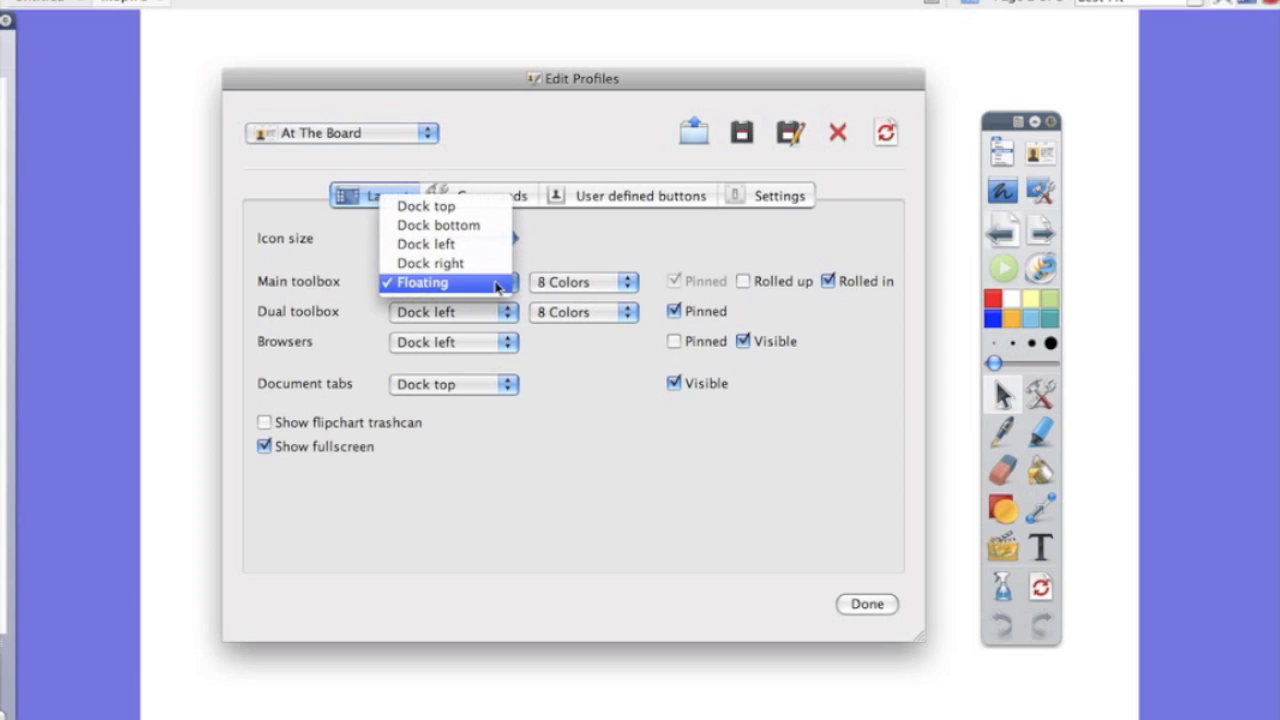
mouse_move(562, 249)
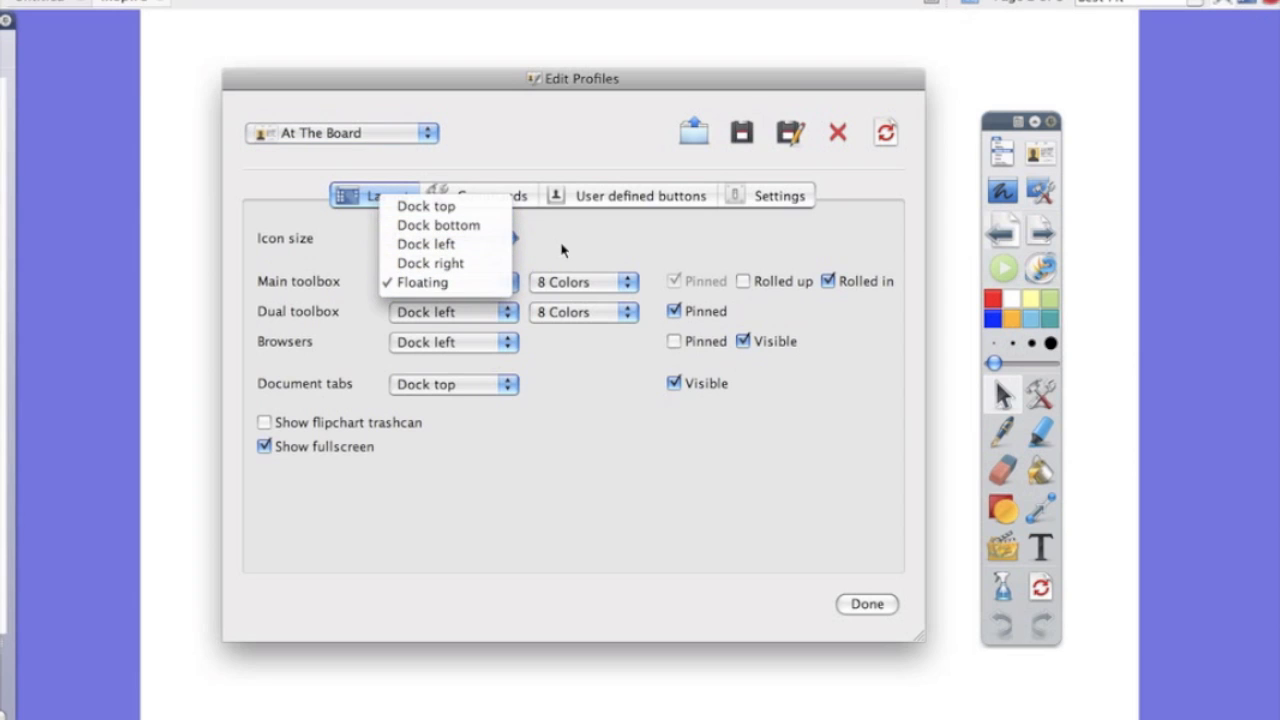
click(422, 282)
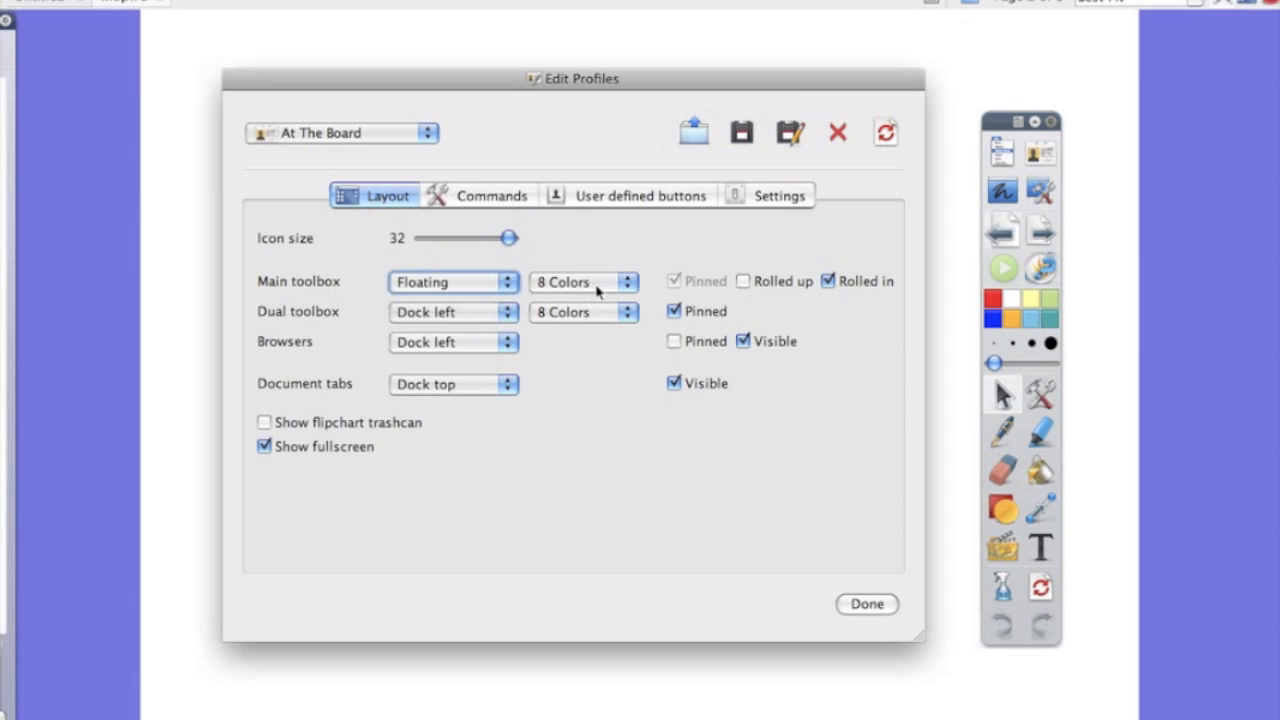
click(583, 282)
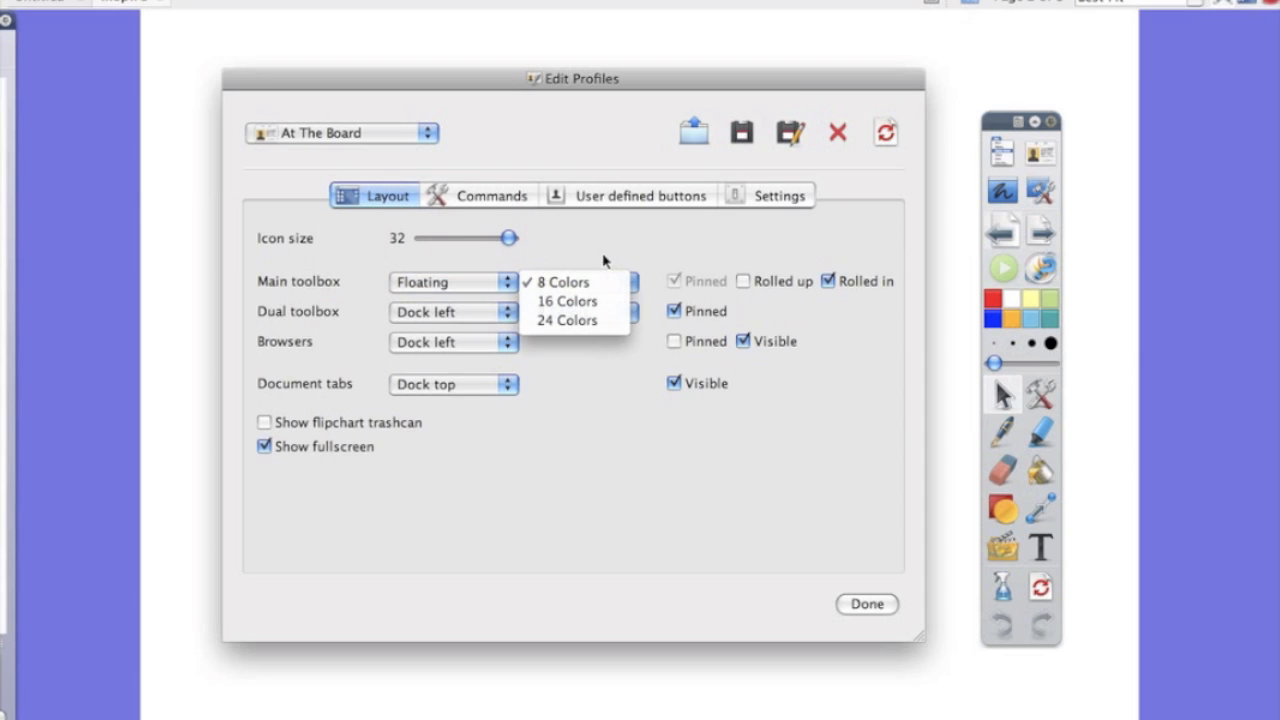
click(562, 281)
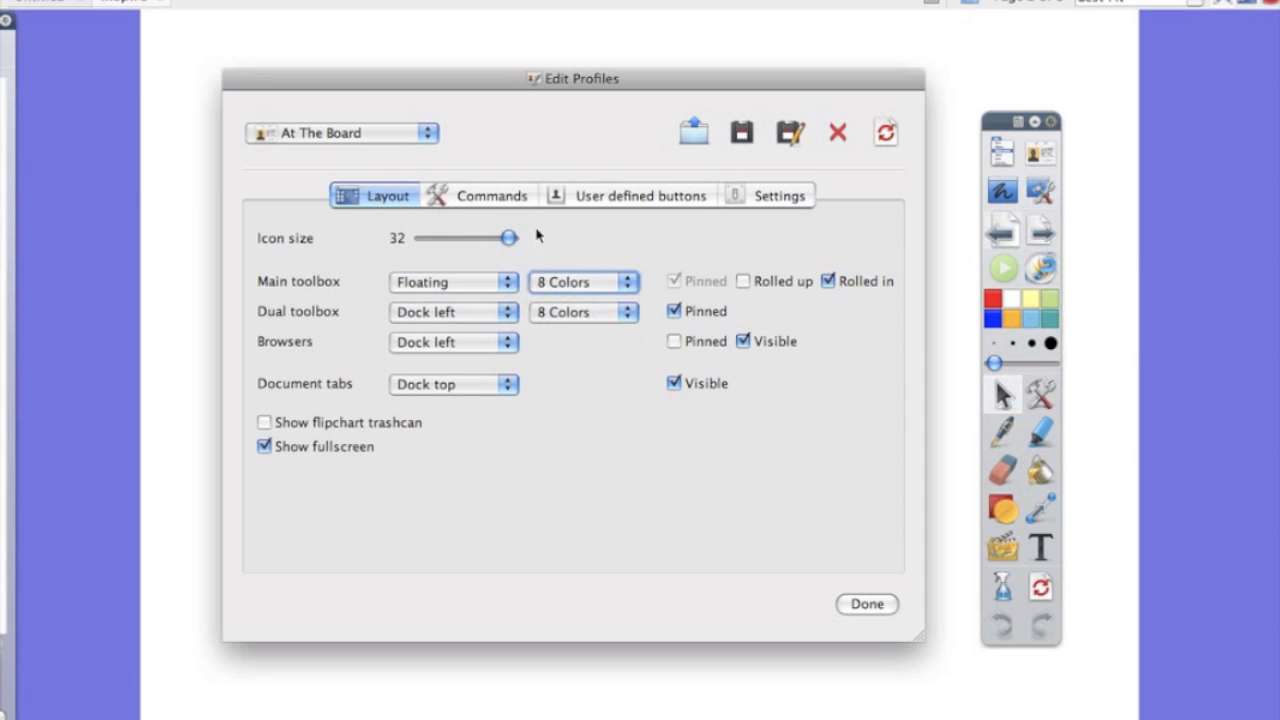
mouse_move(493, 177)
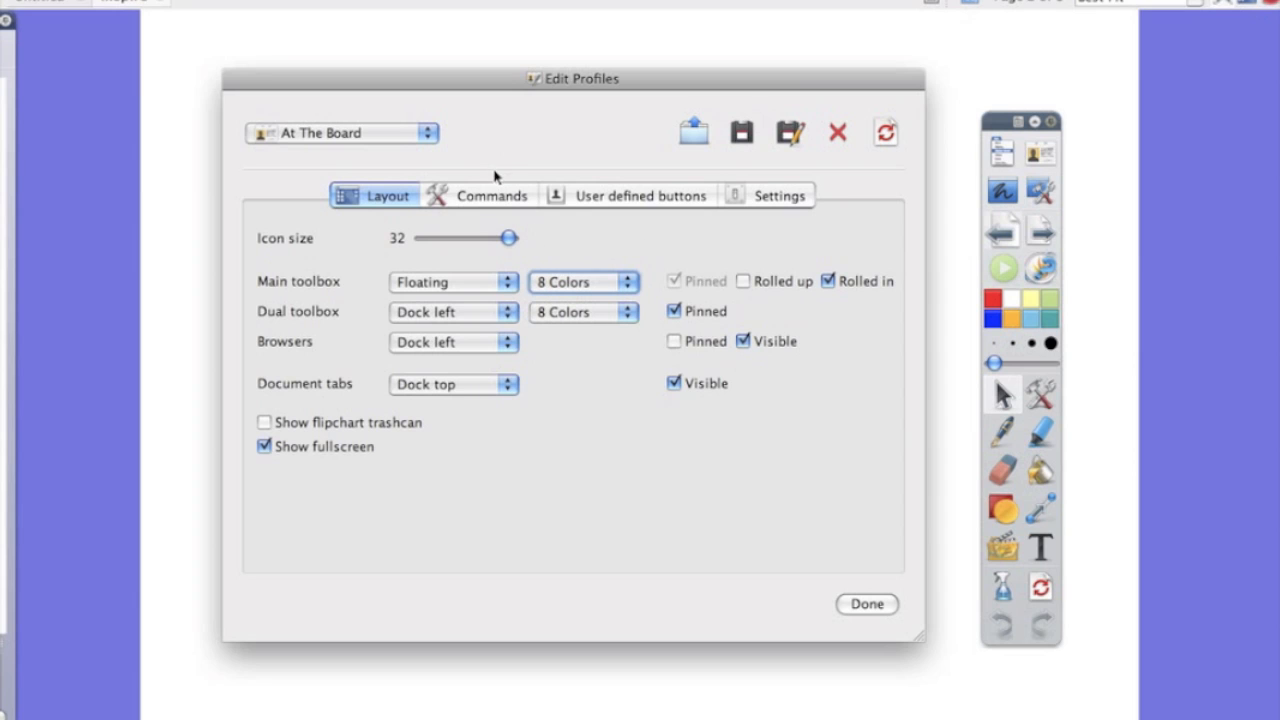
mouse_move(485, 200)
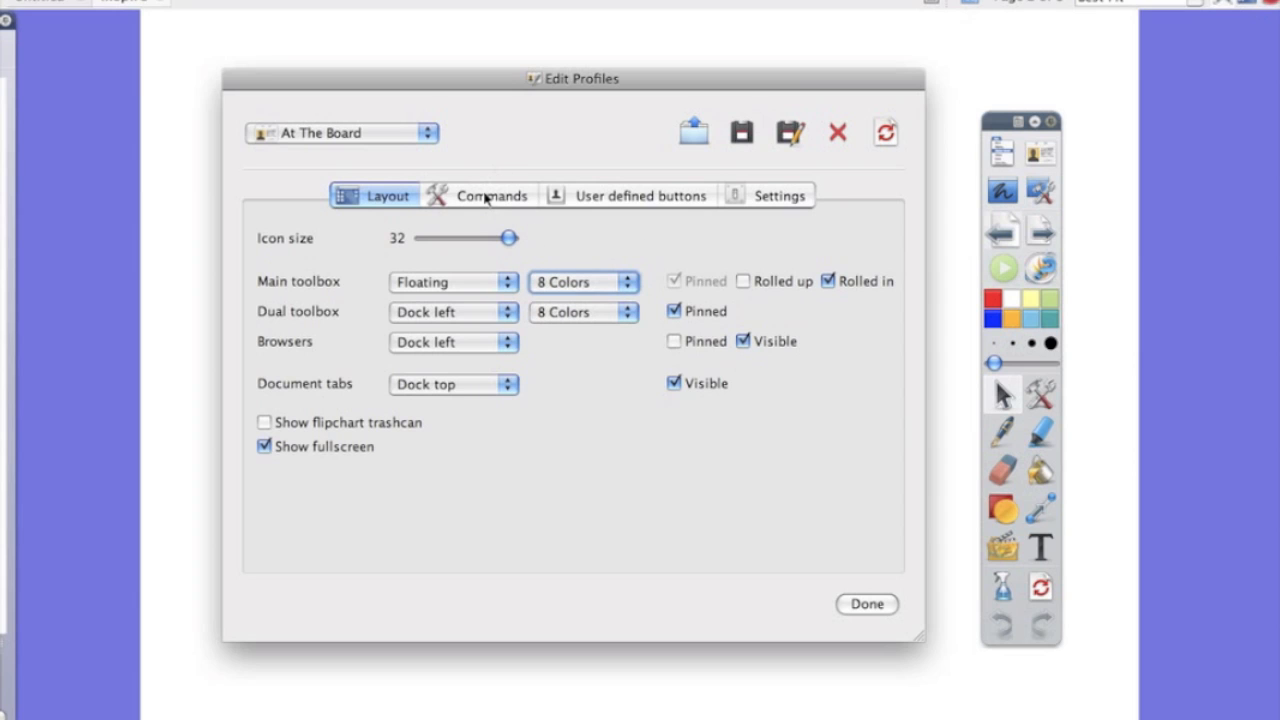
Find Dual User in the All Commands list and add it to the Main Toolbox
click(490, 195)
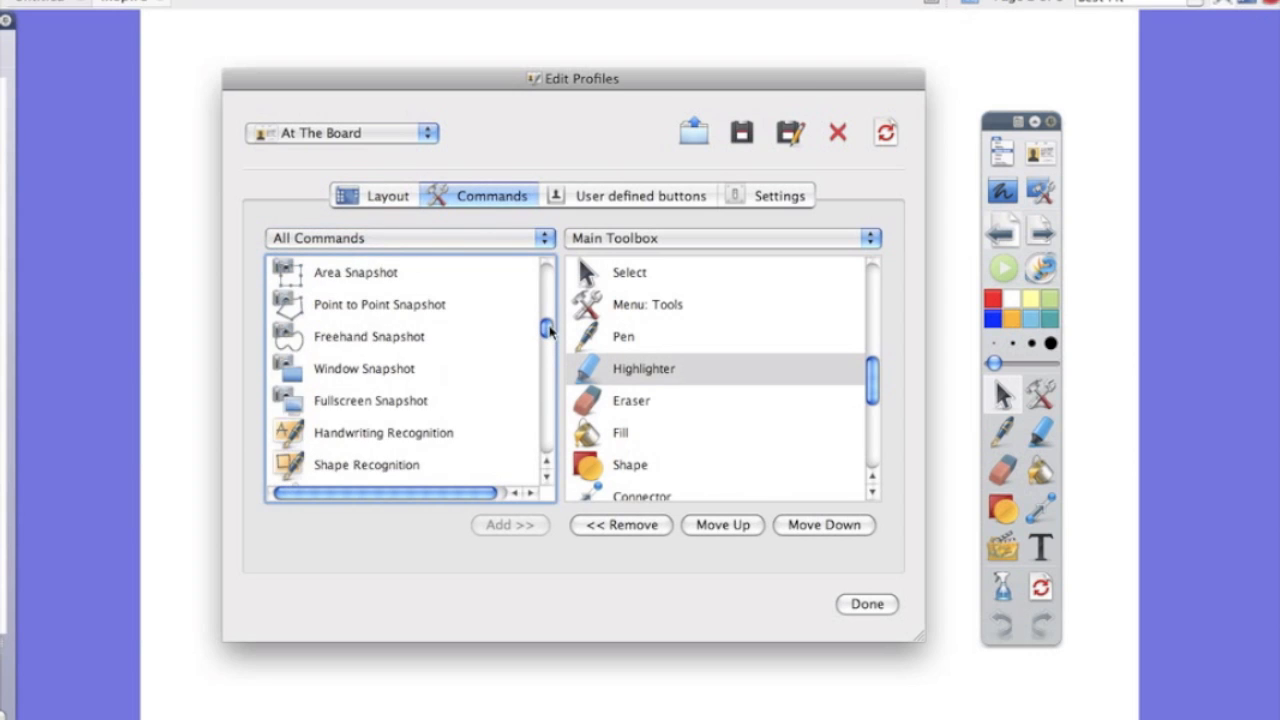
scroll(down, 3)
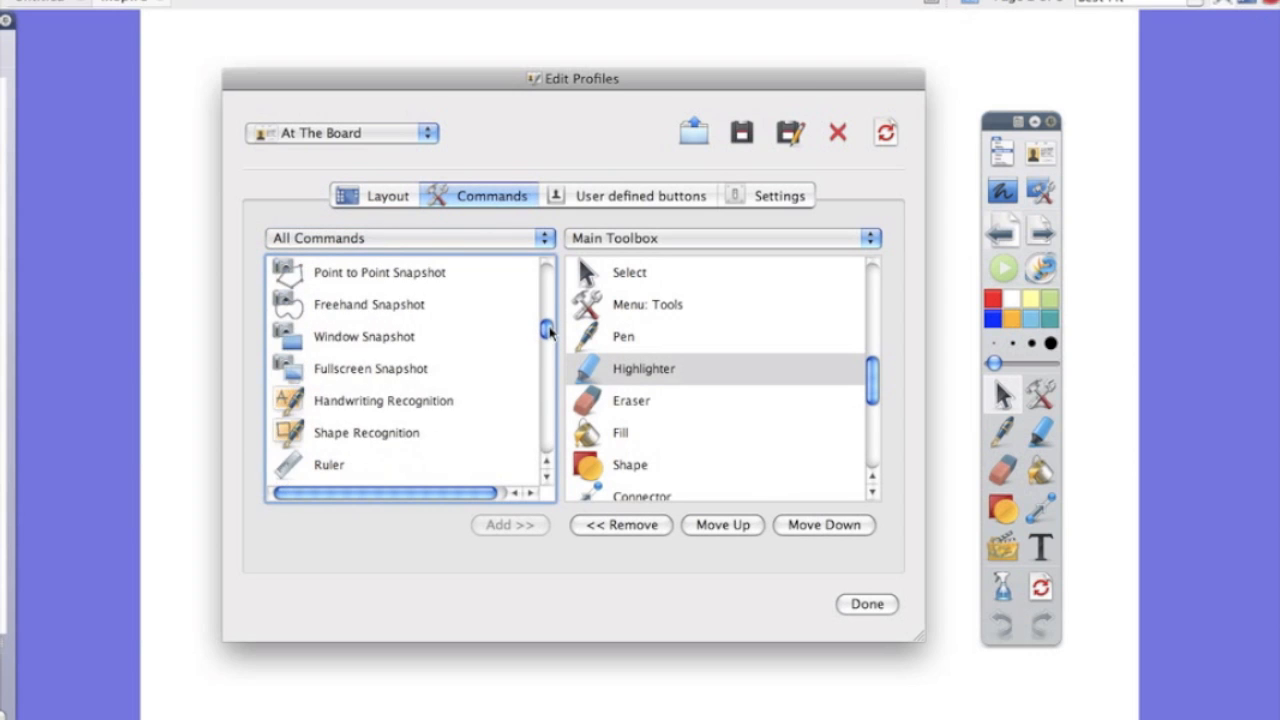
scroll(down, 3)
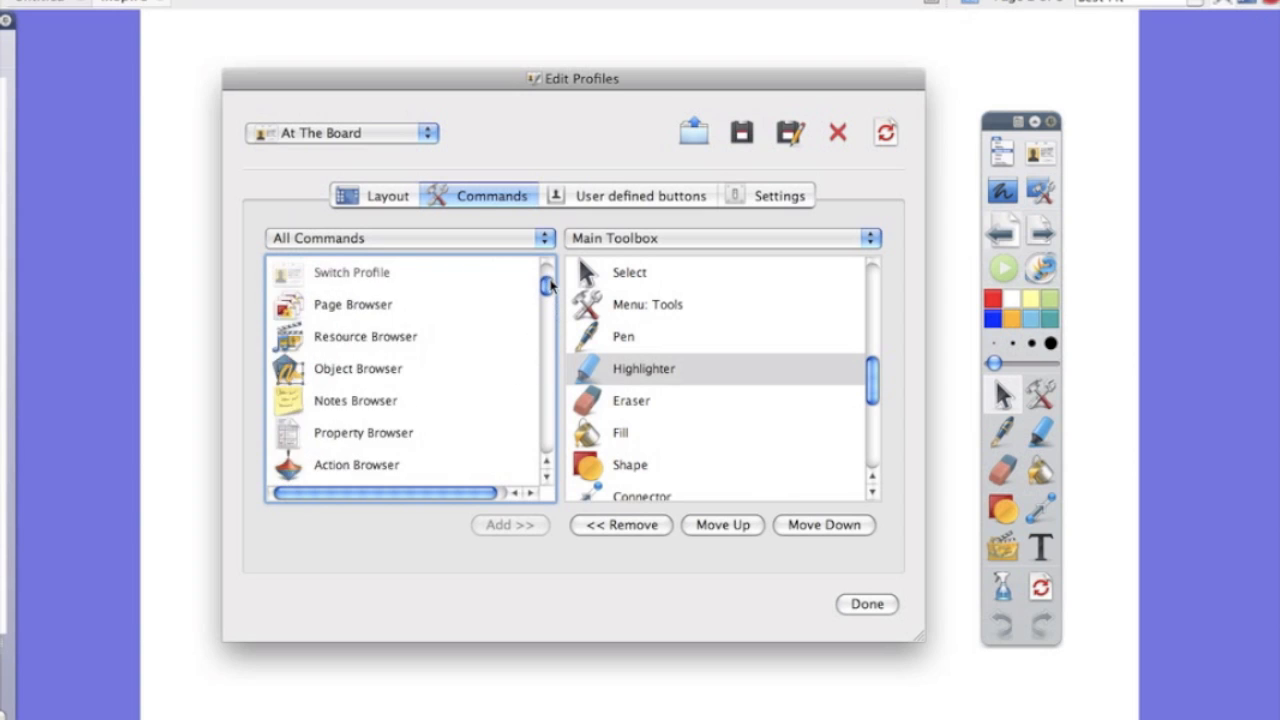
scroll(down, 3)
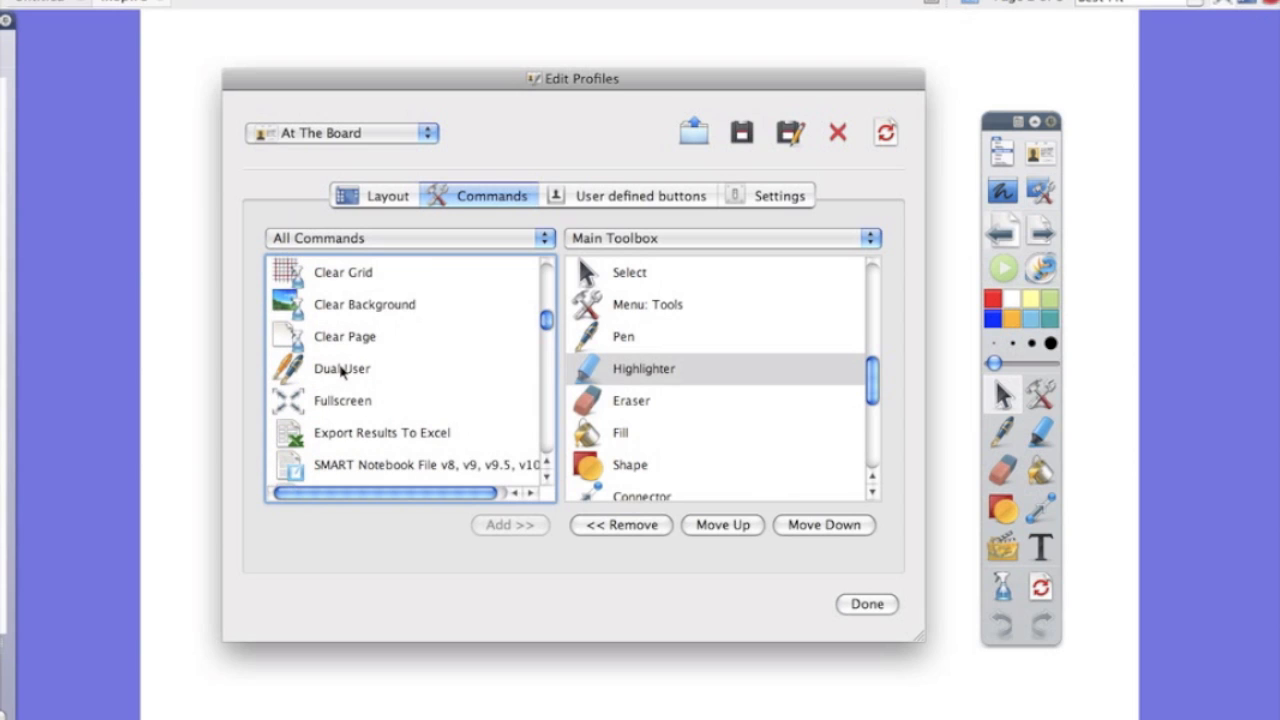
click(342, 368)
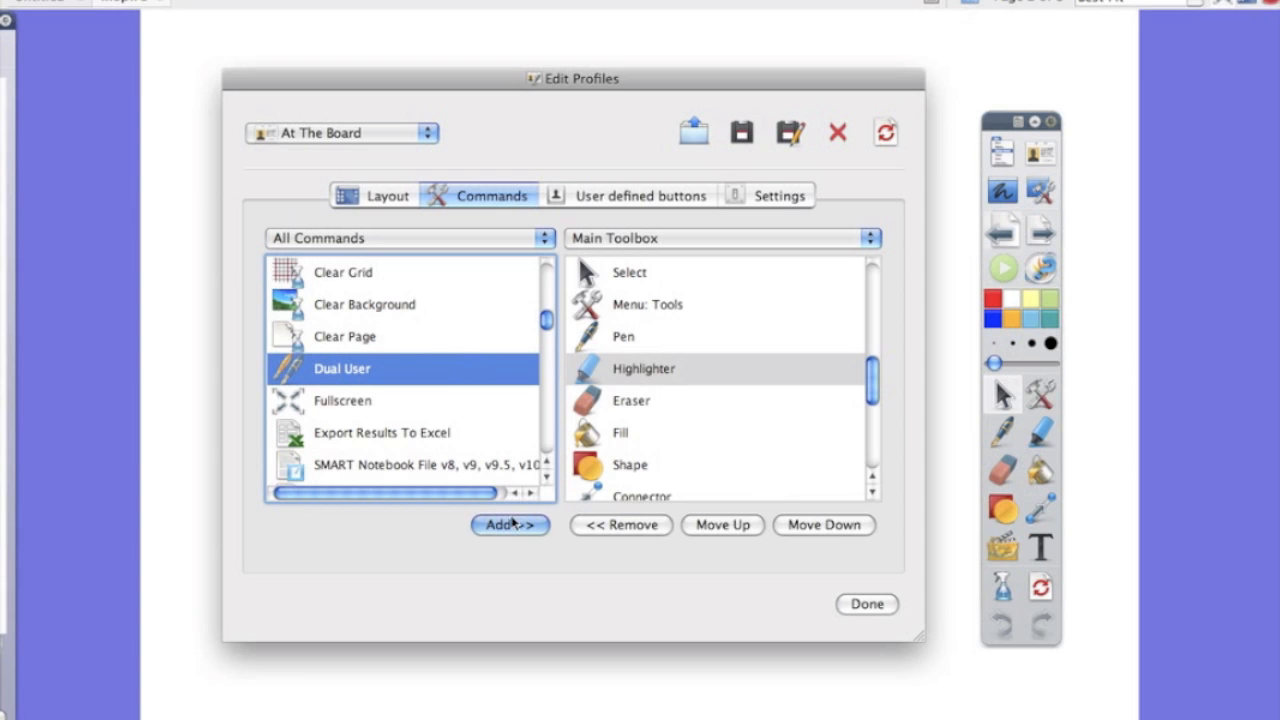
click(509, 525)
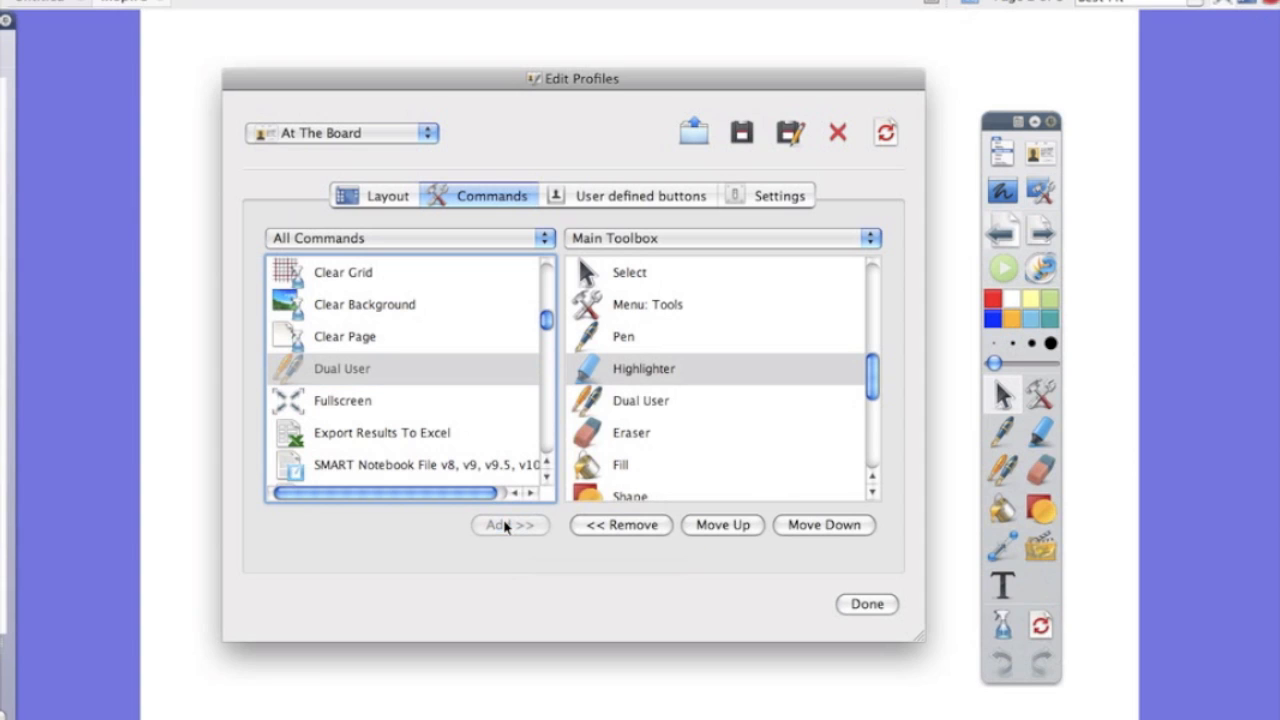
Select the newly added Dual User entry in the Main Toolbox list
click(640, 400)
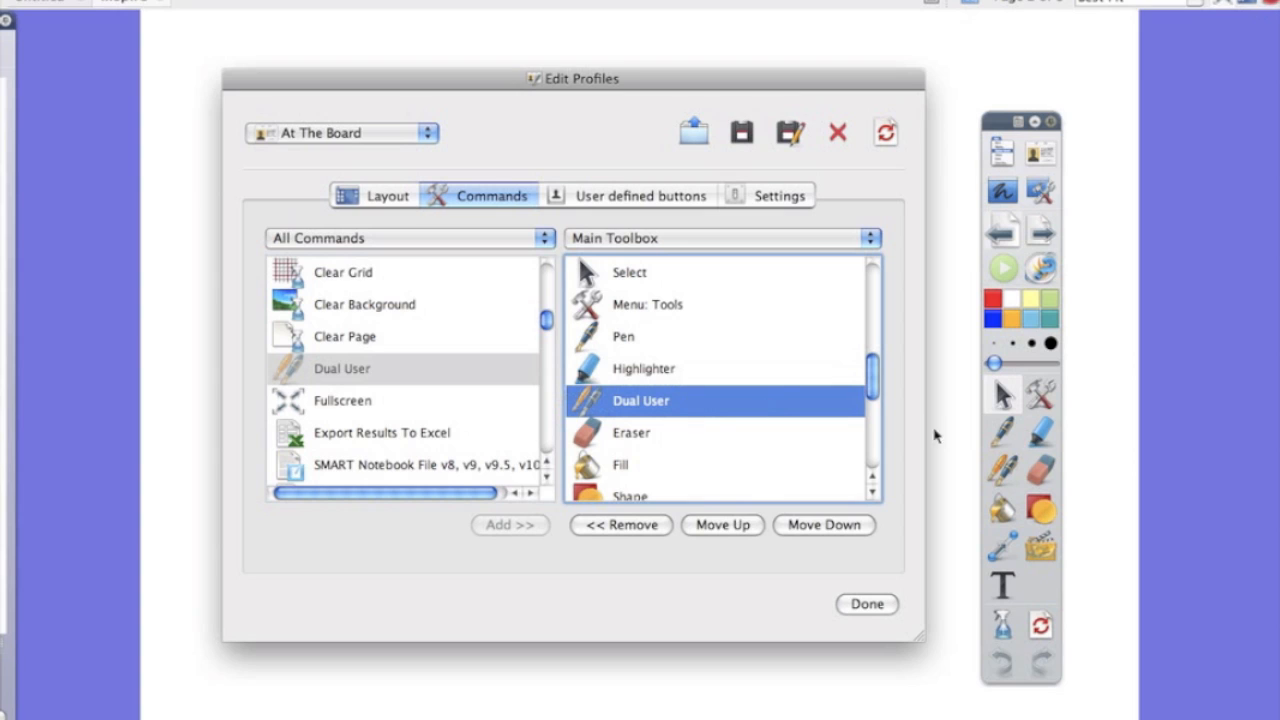
mouse_move(1003, 448)
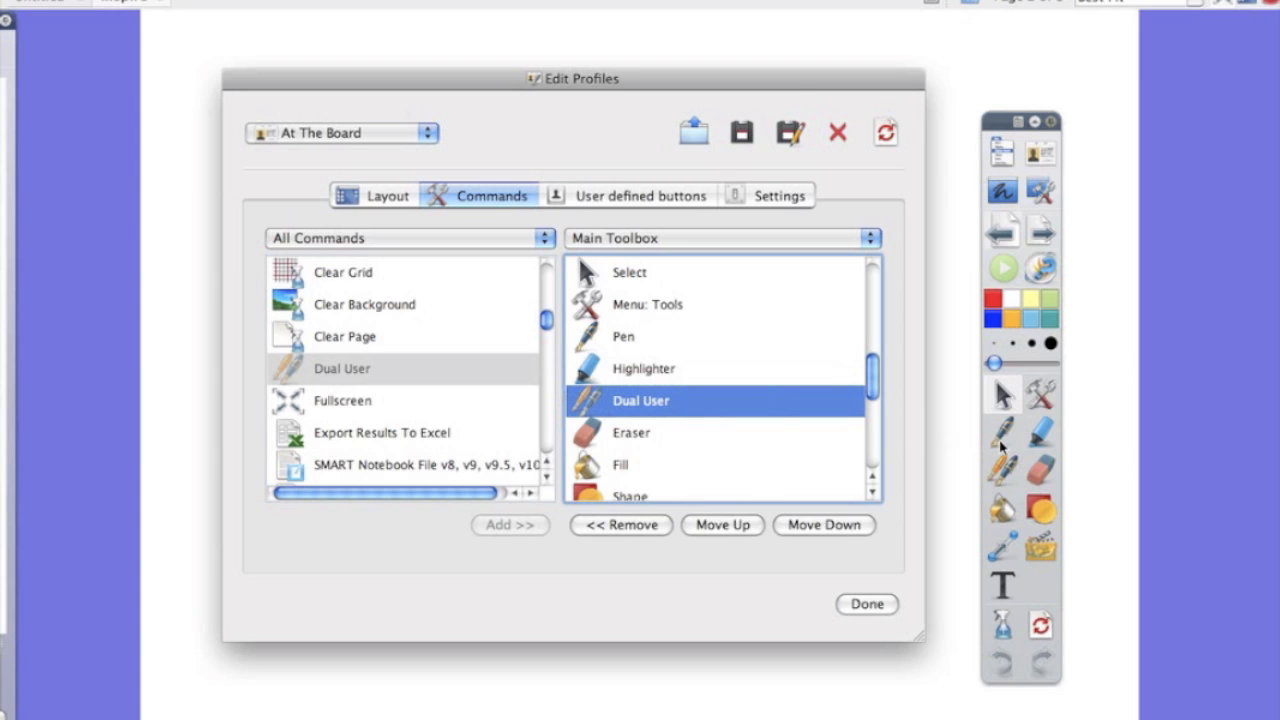
mouse_move(757, 398)
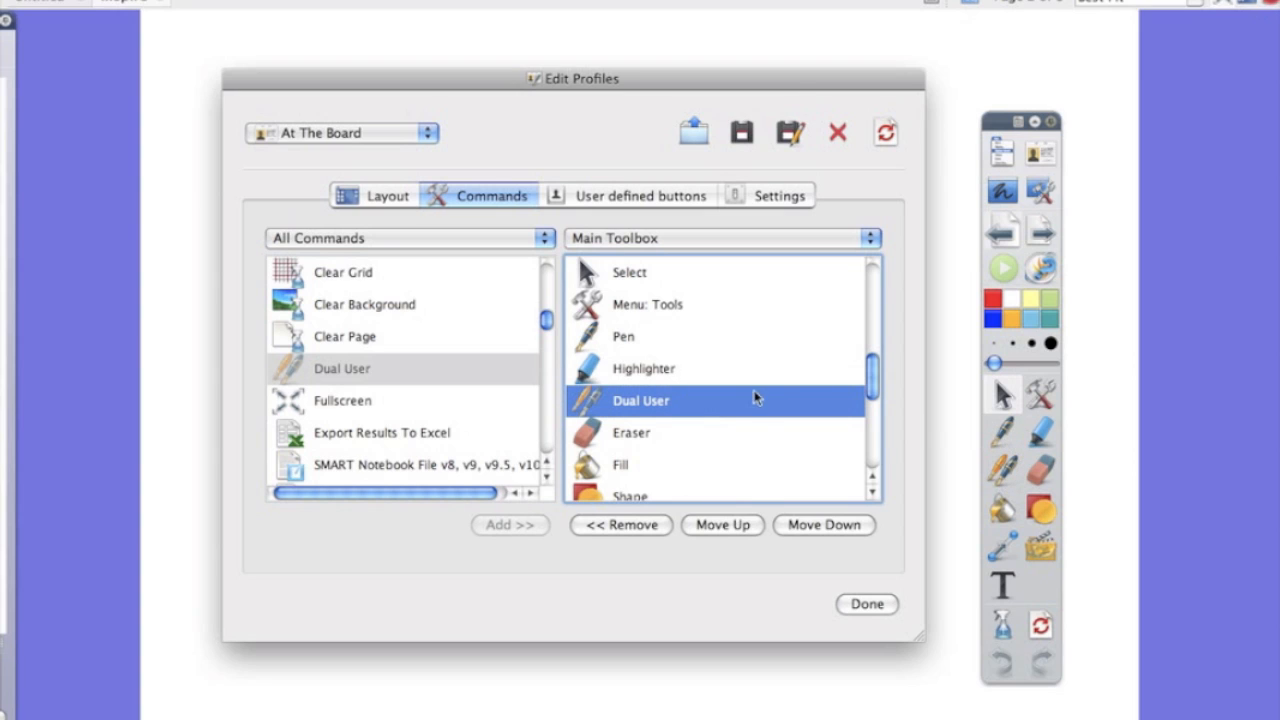
mouse_move(750, 500)
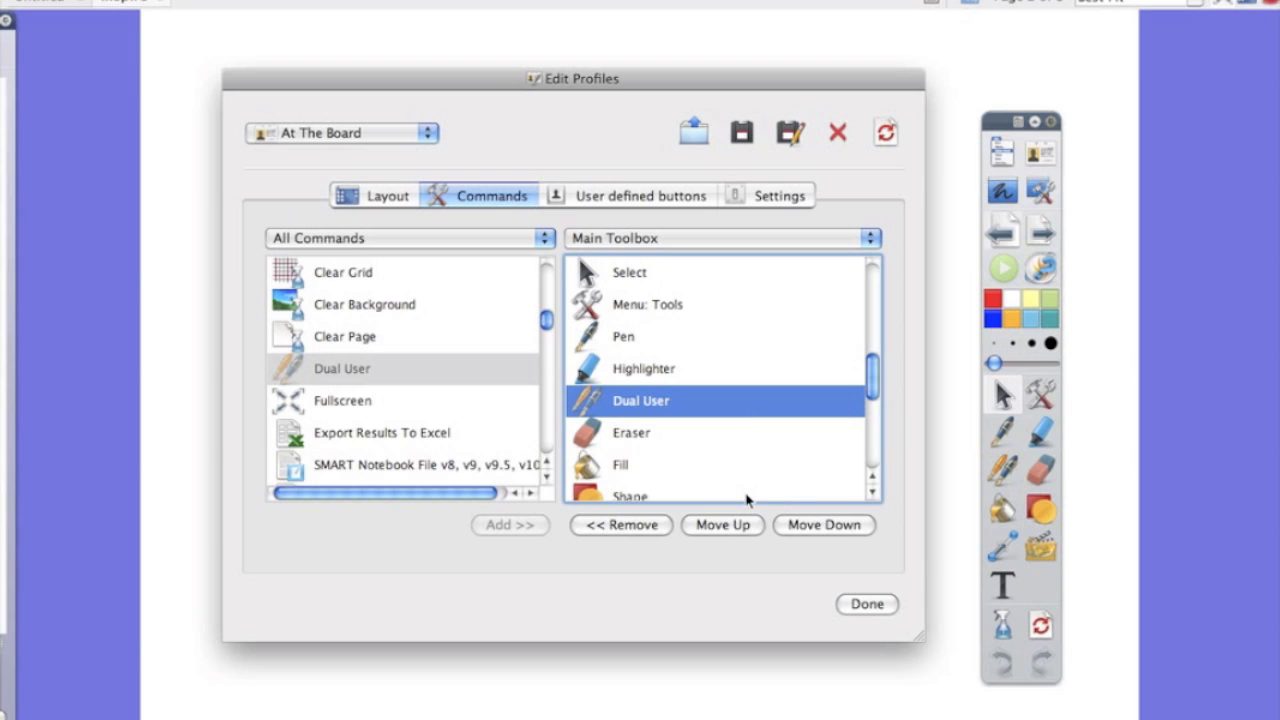
mouse_move(722, 525)
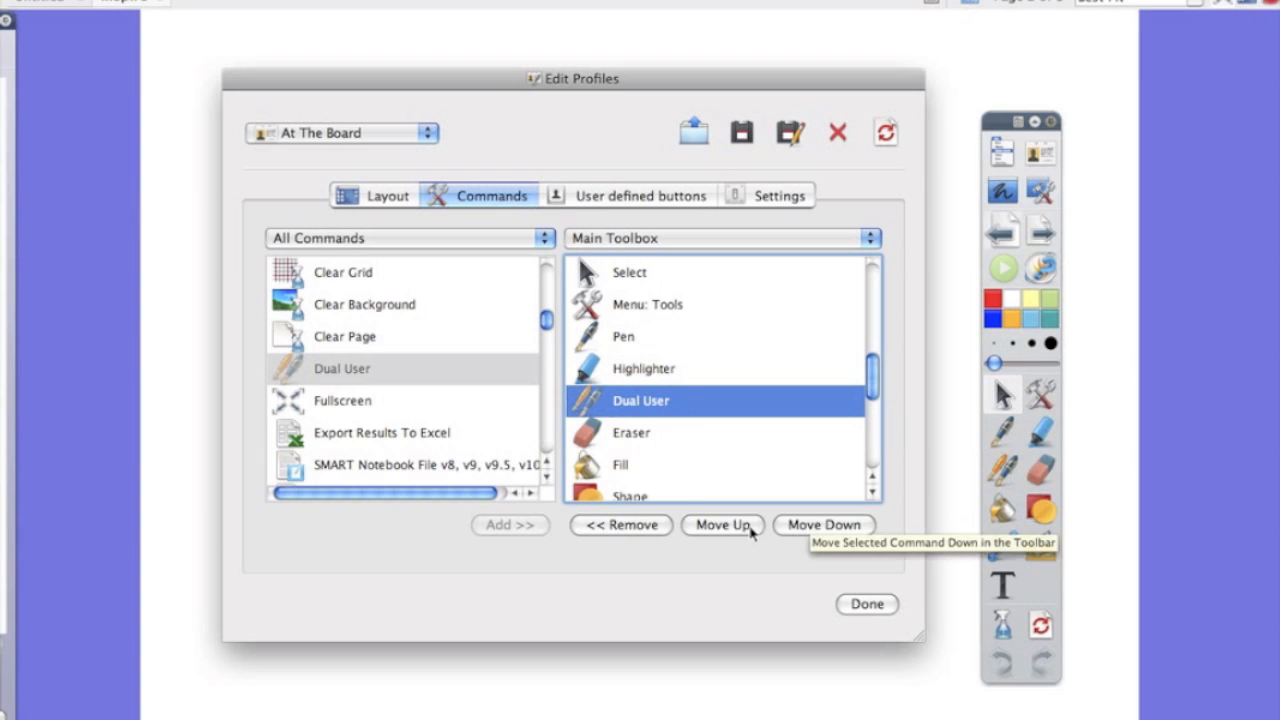
mouse_move(638, 470)
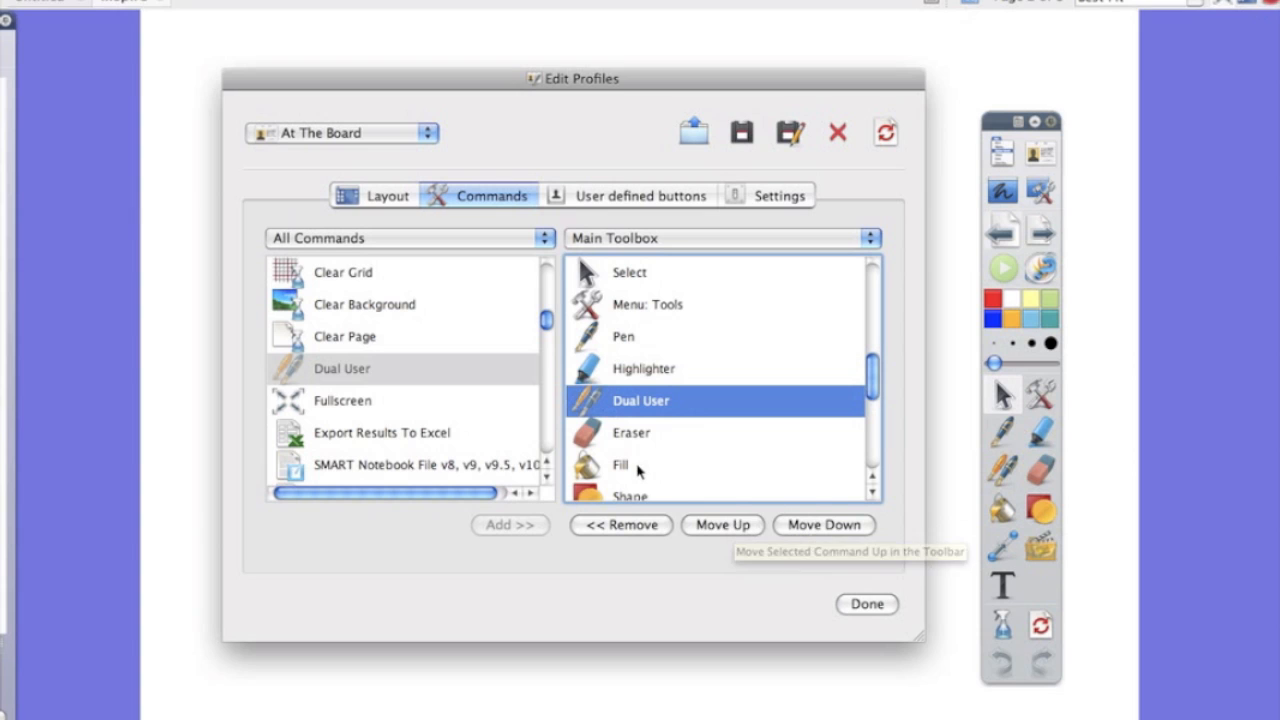
mouse_move(640, 510)
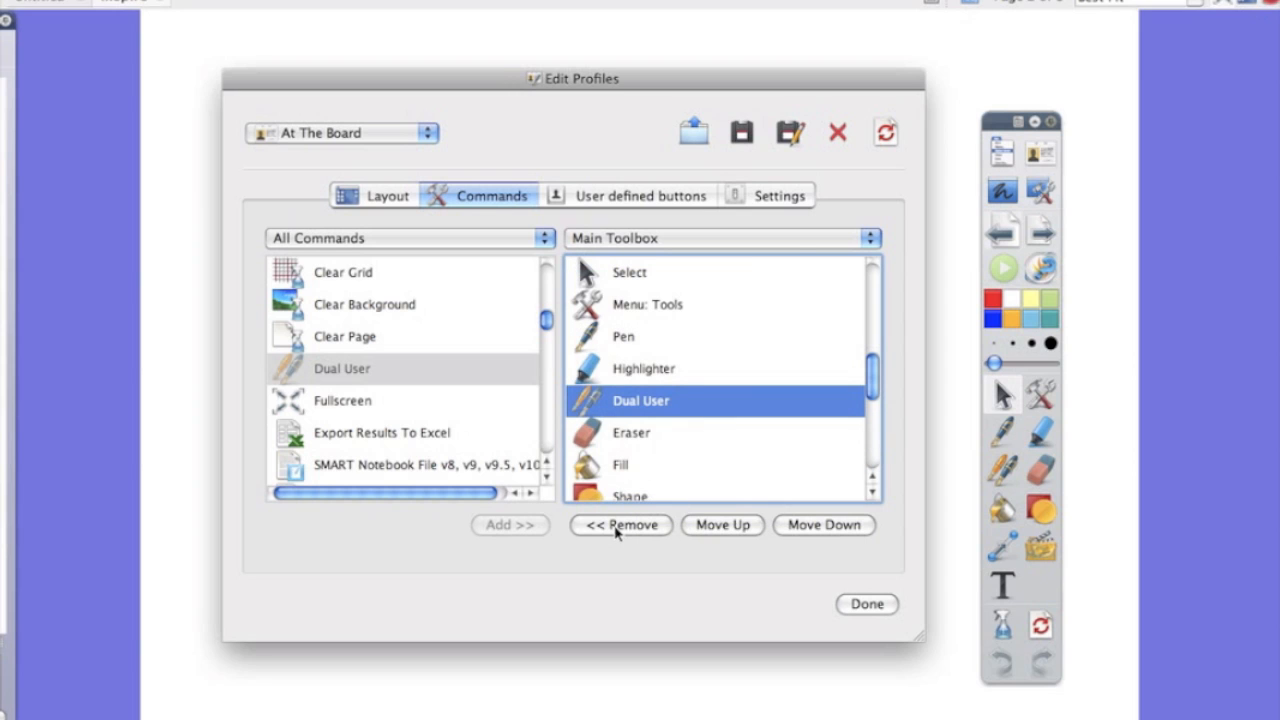
Remove Dual User from the Main Toolbox so Eraser follows Highlighter again
click(620, 525)
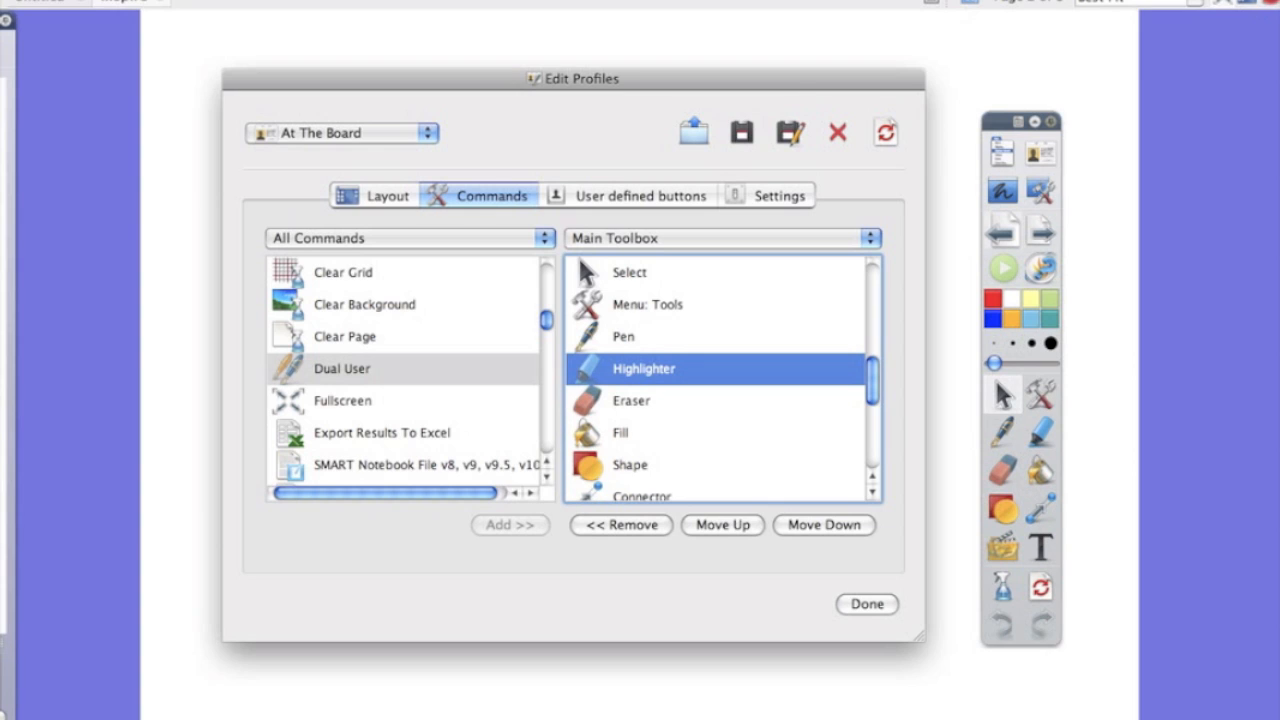
mouse_move(540, 300)
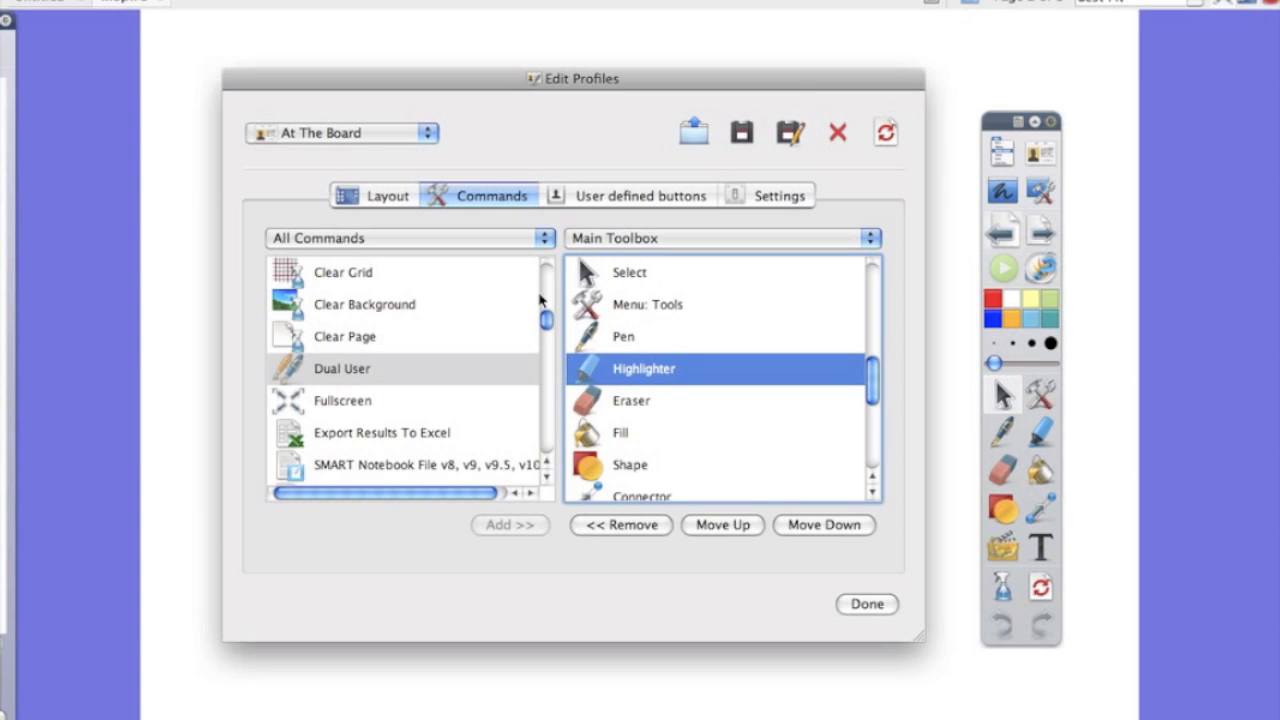
click(341, 132)
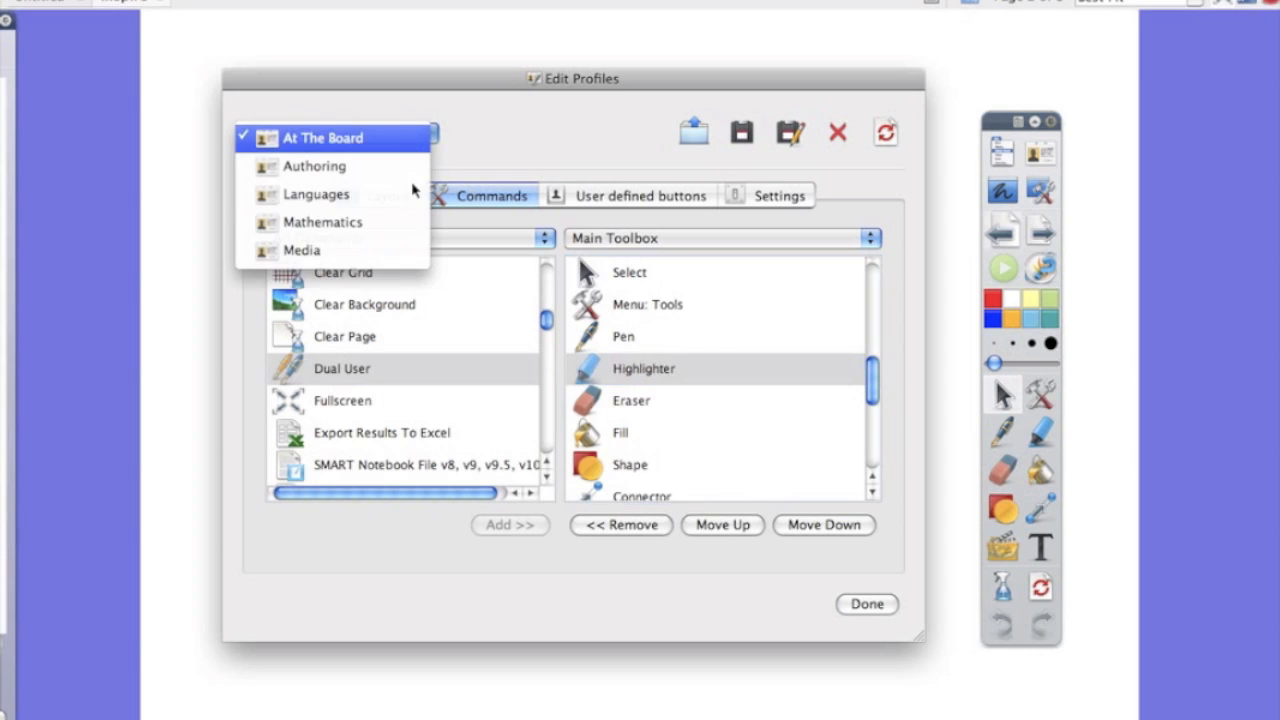
mouse_move(420, 131)
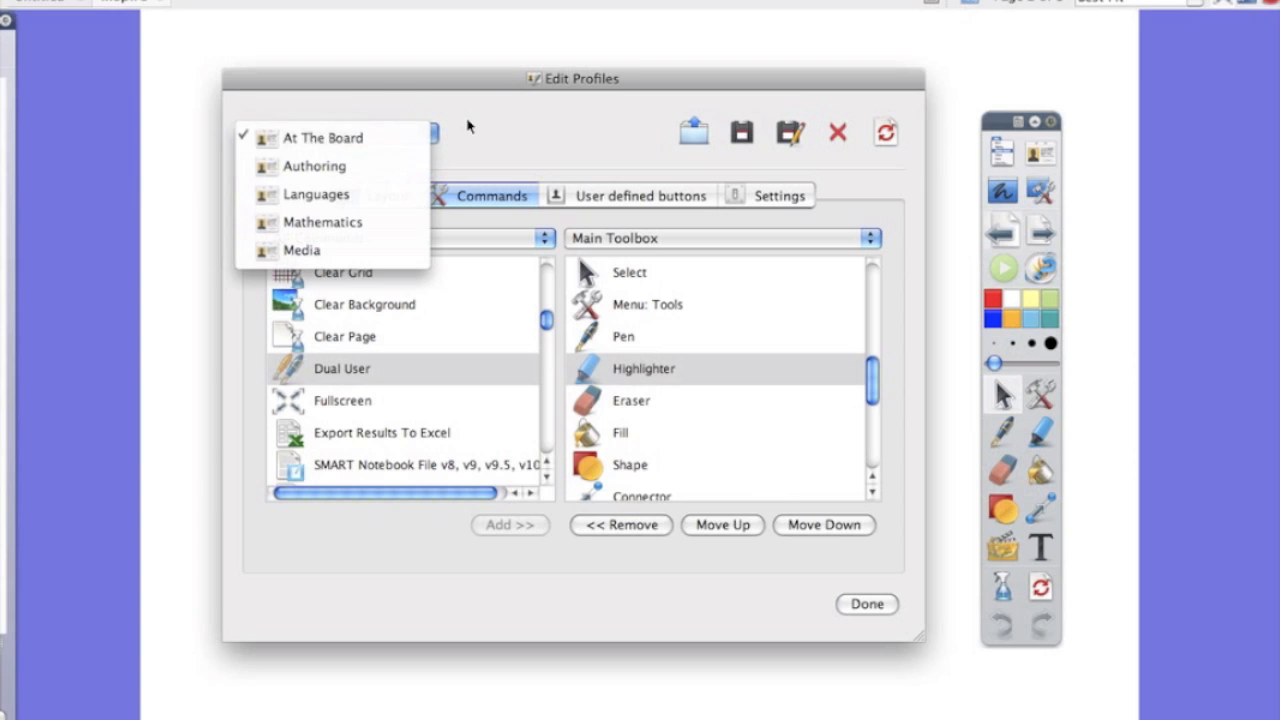
click(322, 137)
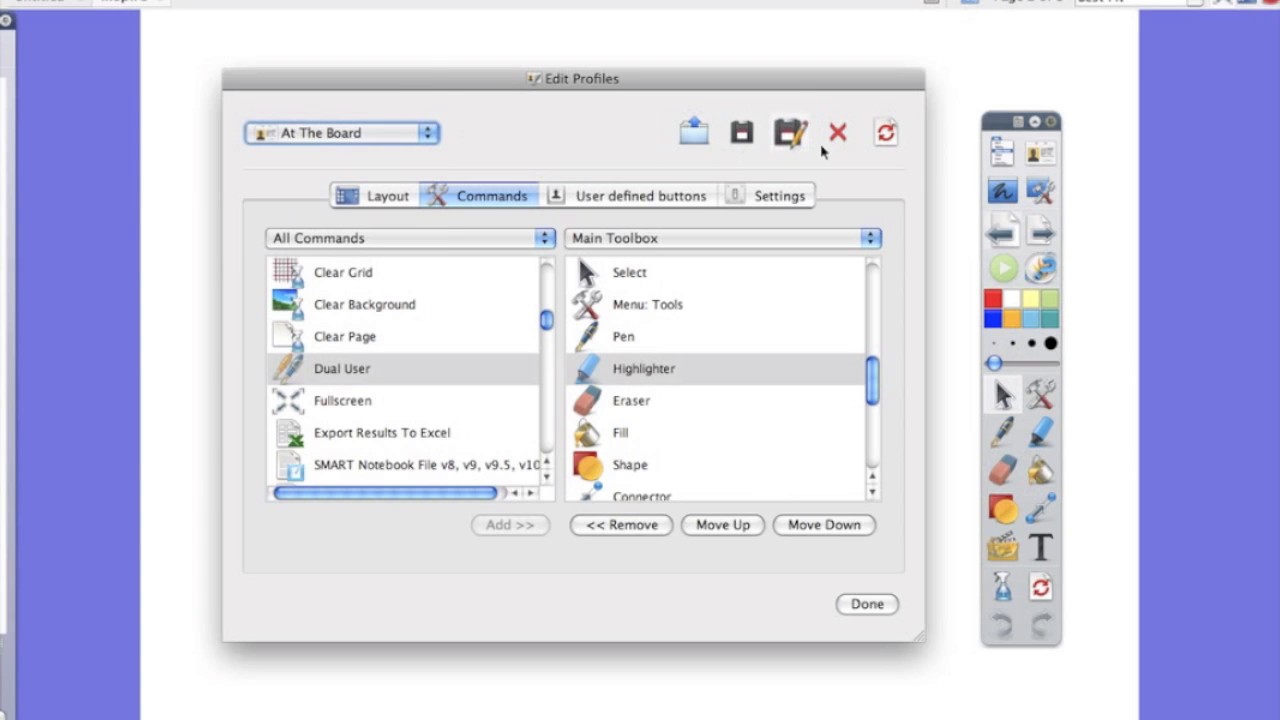
mouse_move(768, 430)
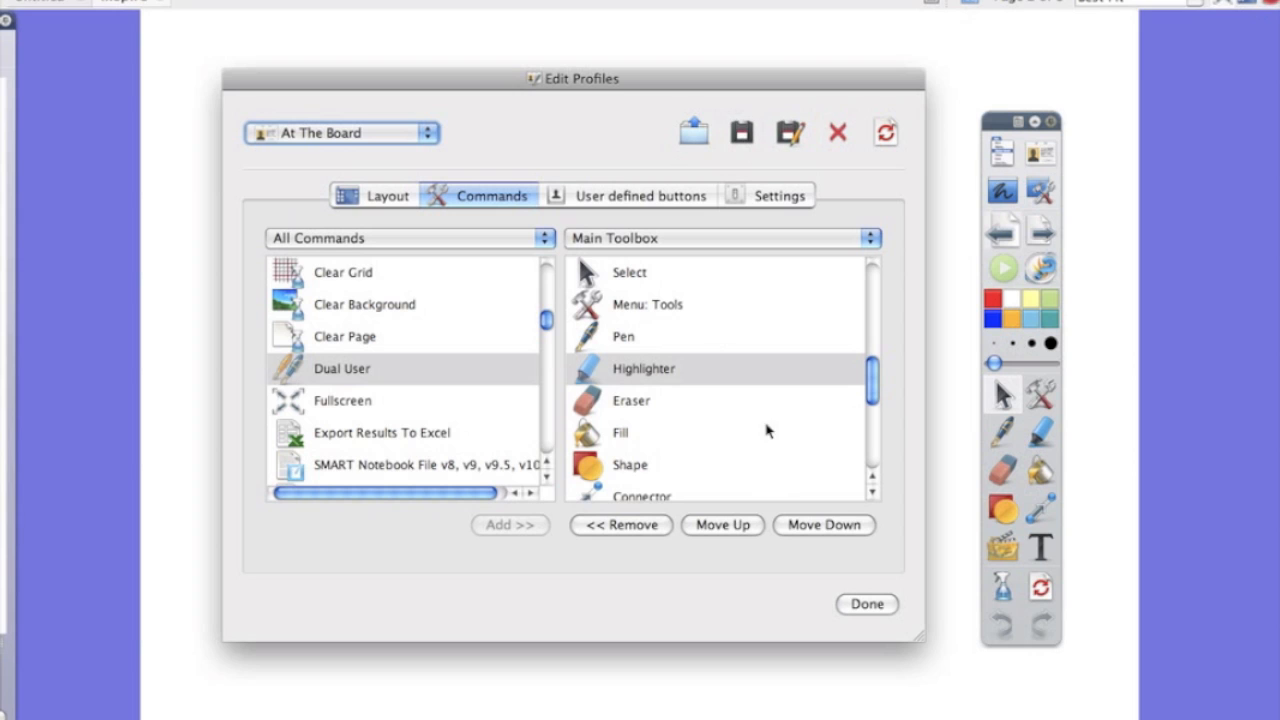
Close Edit Profiles with Done, returning to the blank flipchart page
click(866, 604)
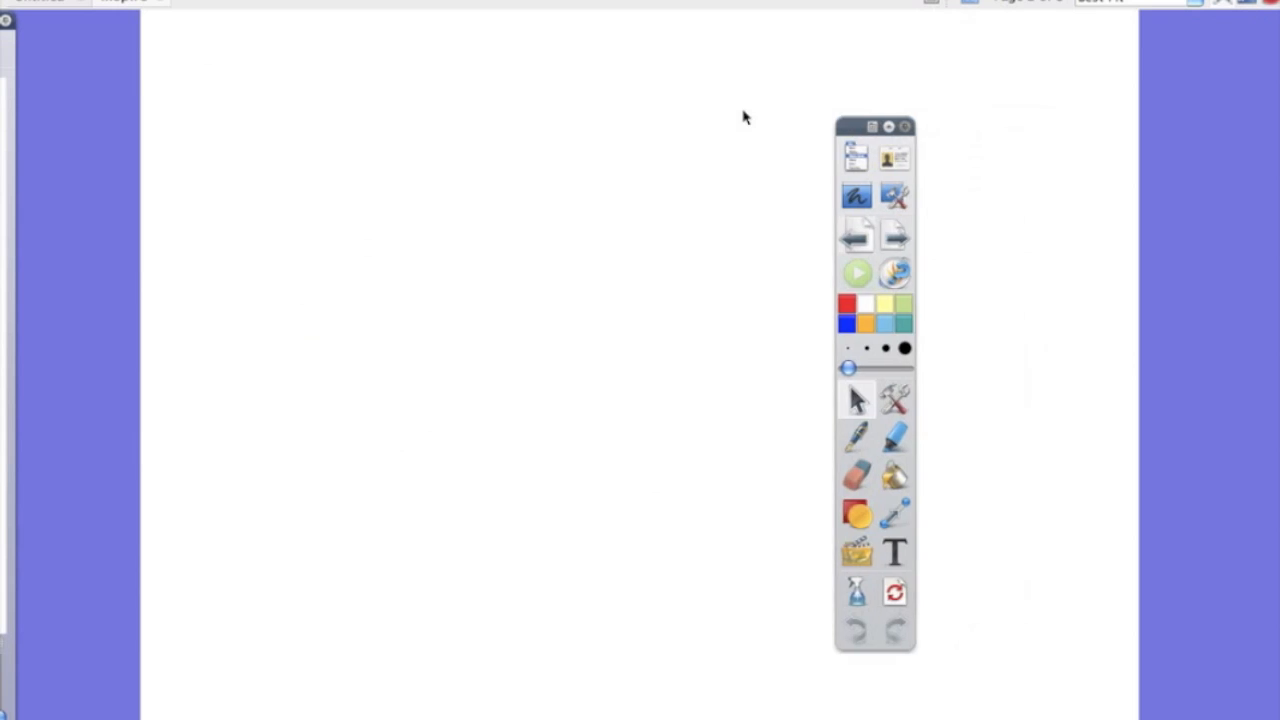